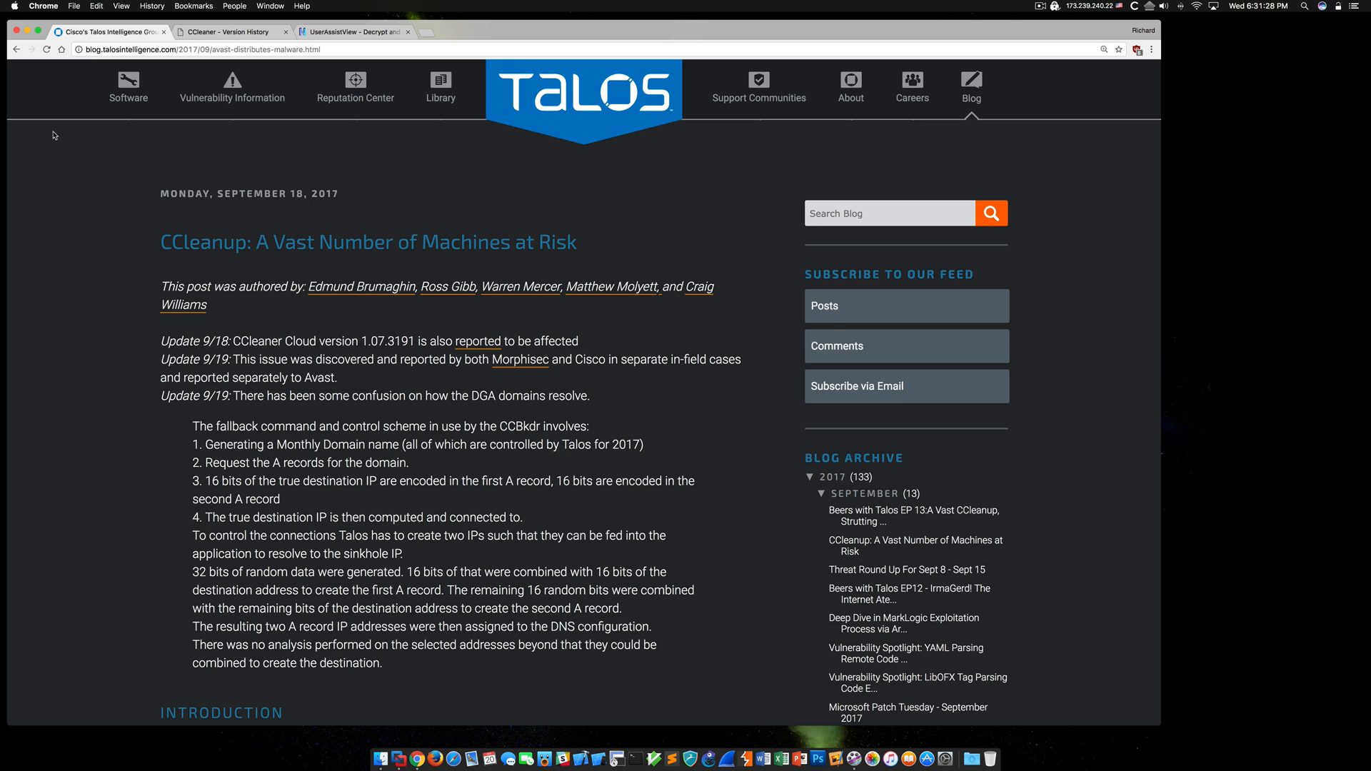
# - Scroll down the Talos CCleanup article, then switch to the CCleaner Version History page
pyautogui.scroll(-3)
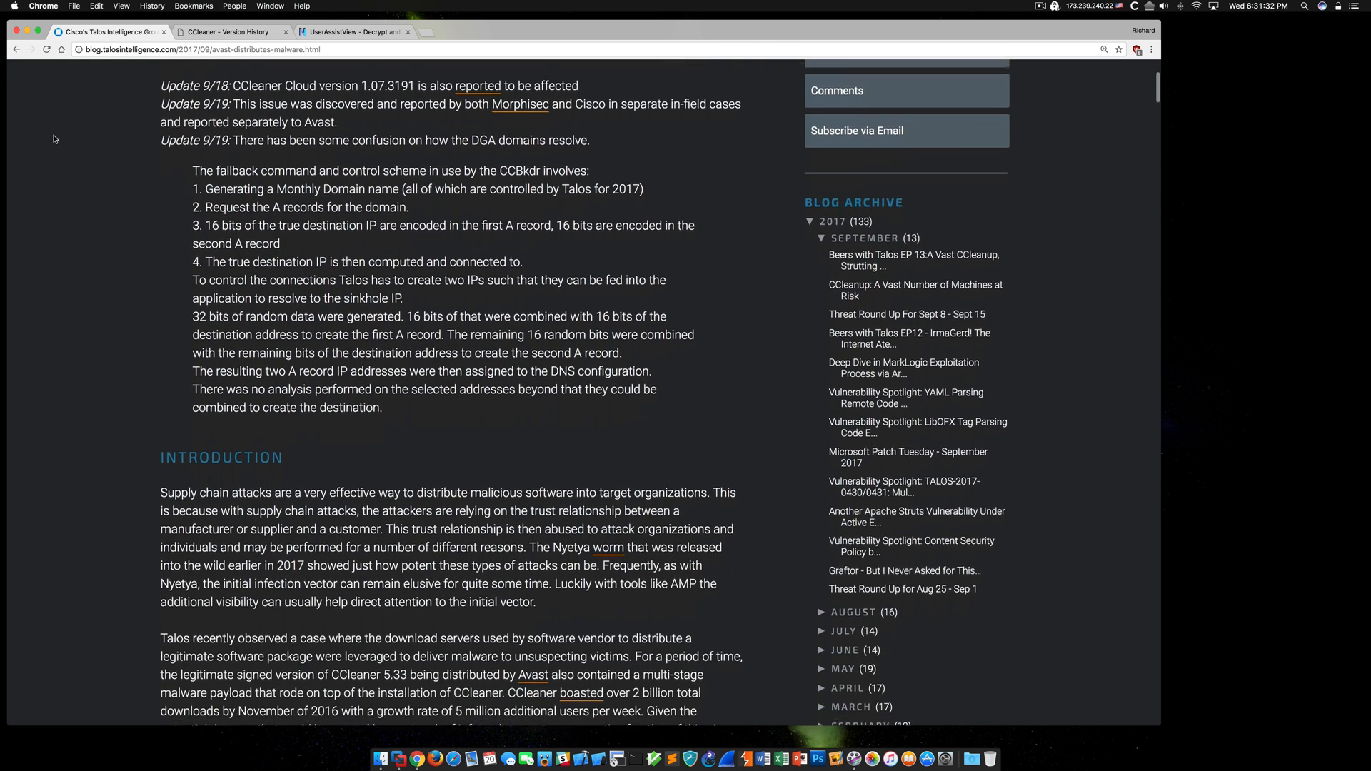
pyautogui.scroll(-3)
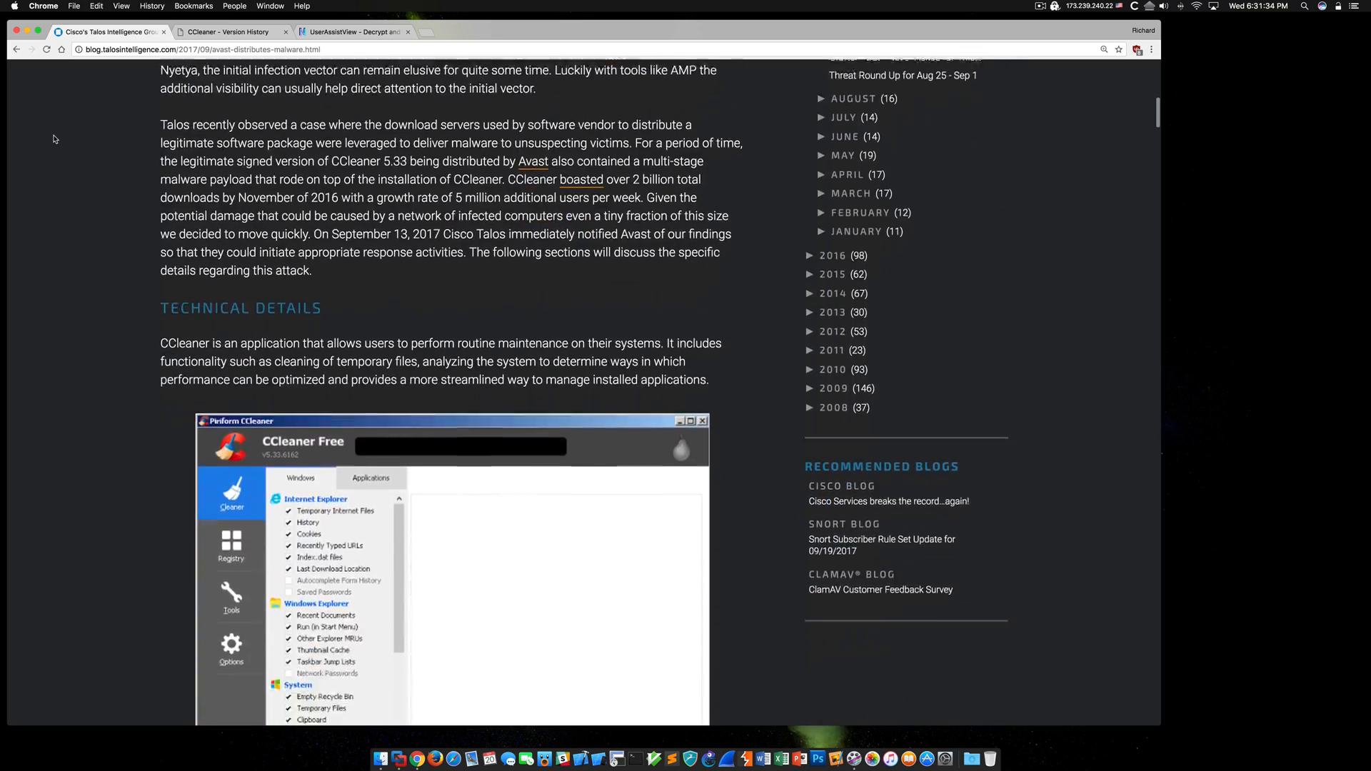
pyautogui.scroll(-3)
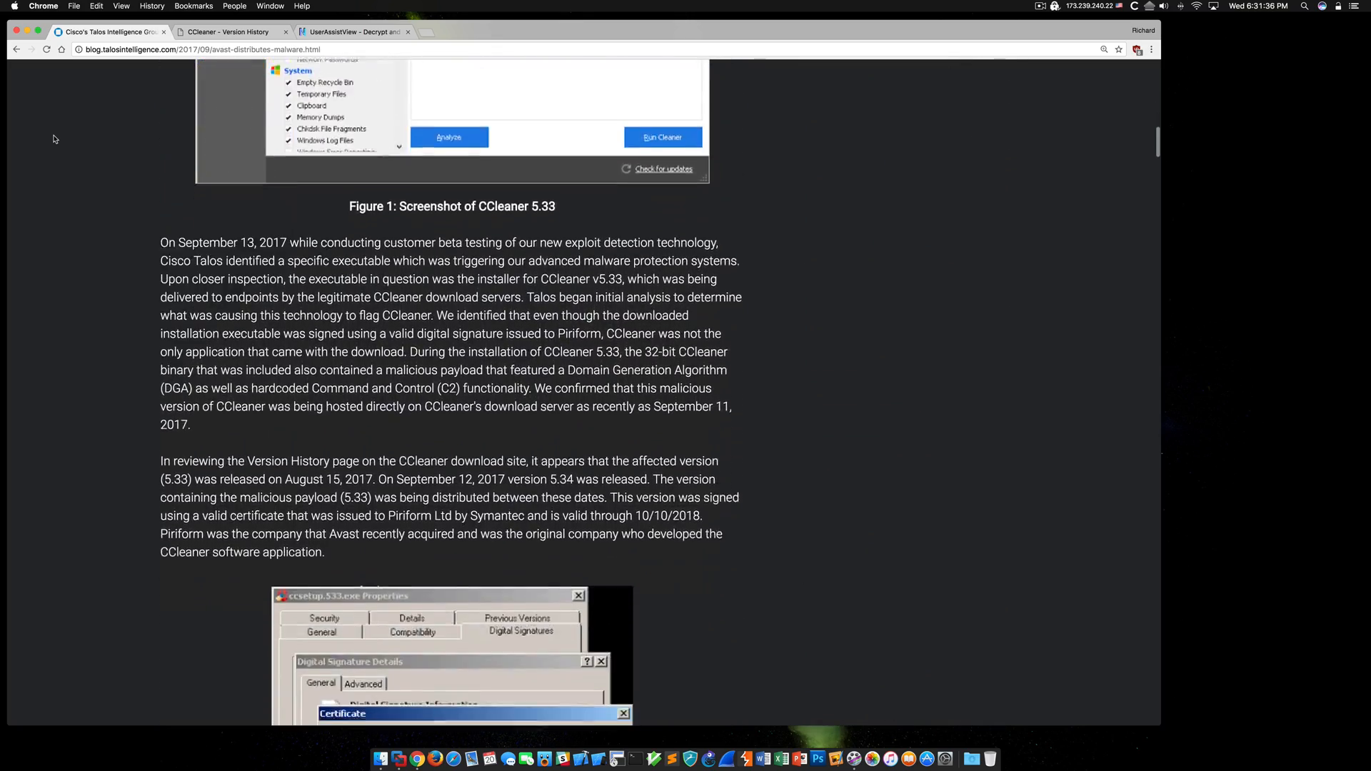
pyautogui.scroll(-3)
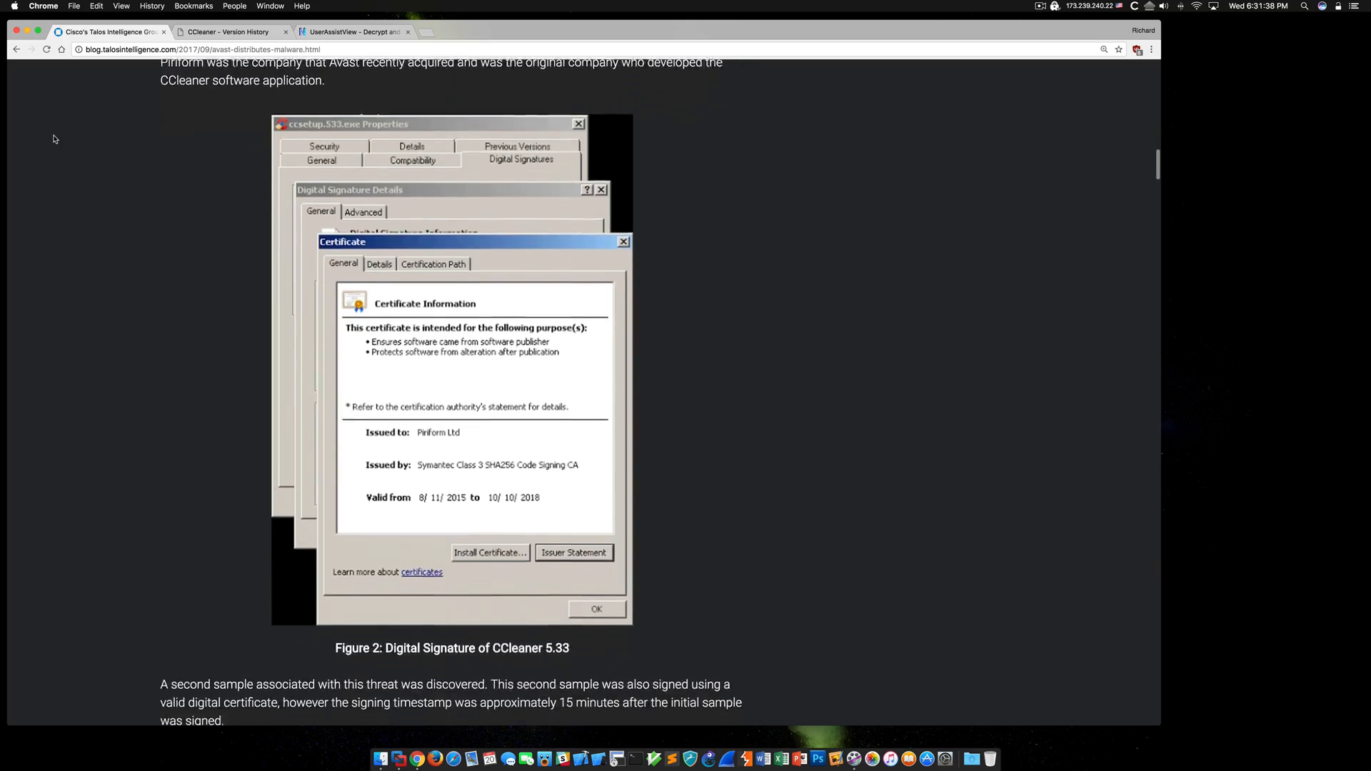
pyautogui.scroll(-3)
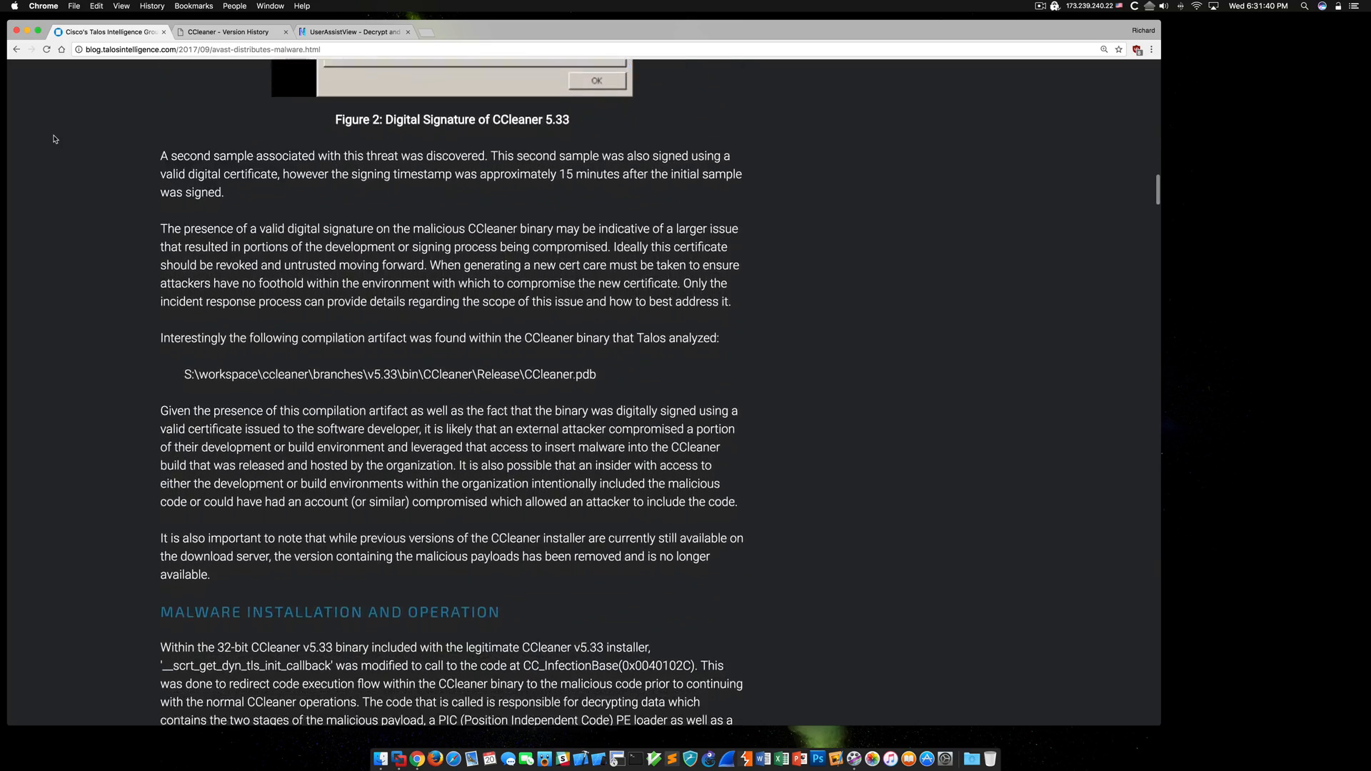
pyautogui.scroll(-3)
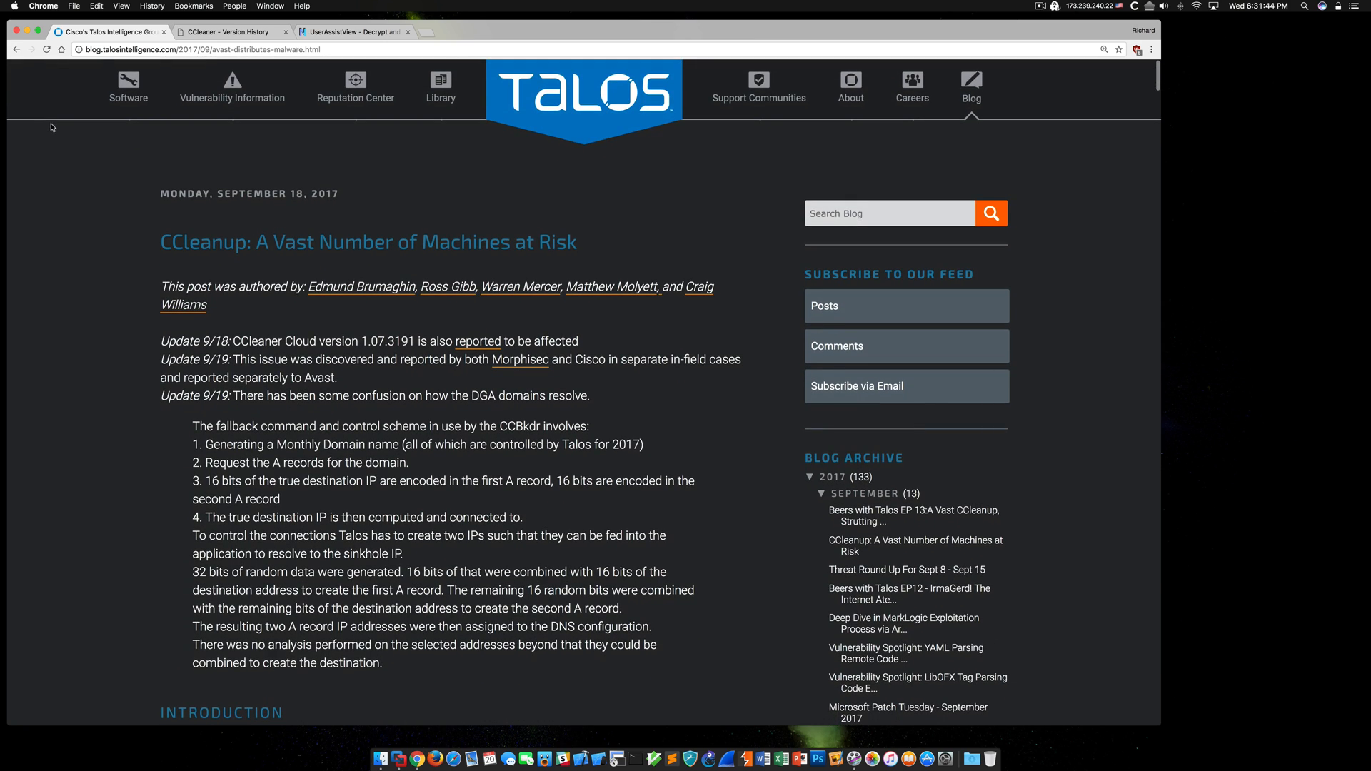
pyautogui.click(227, 32)
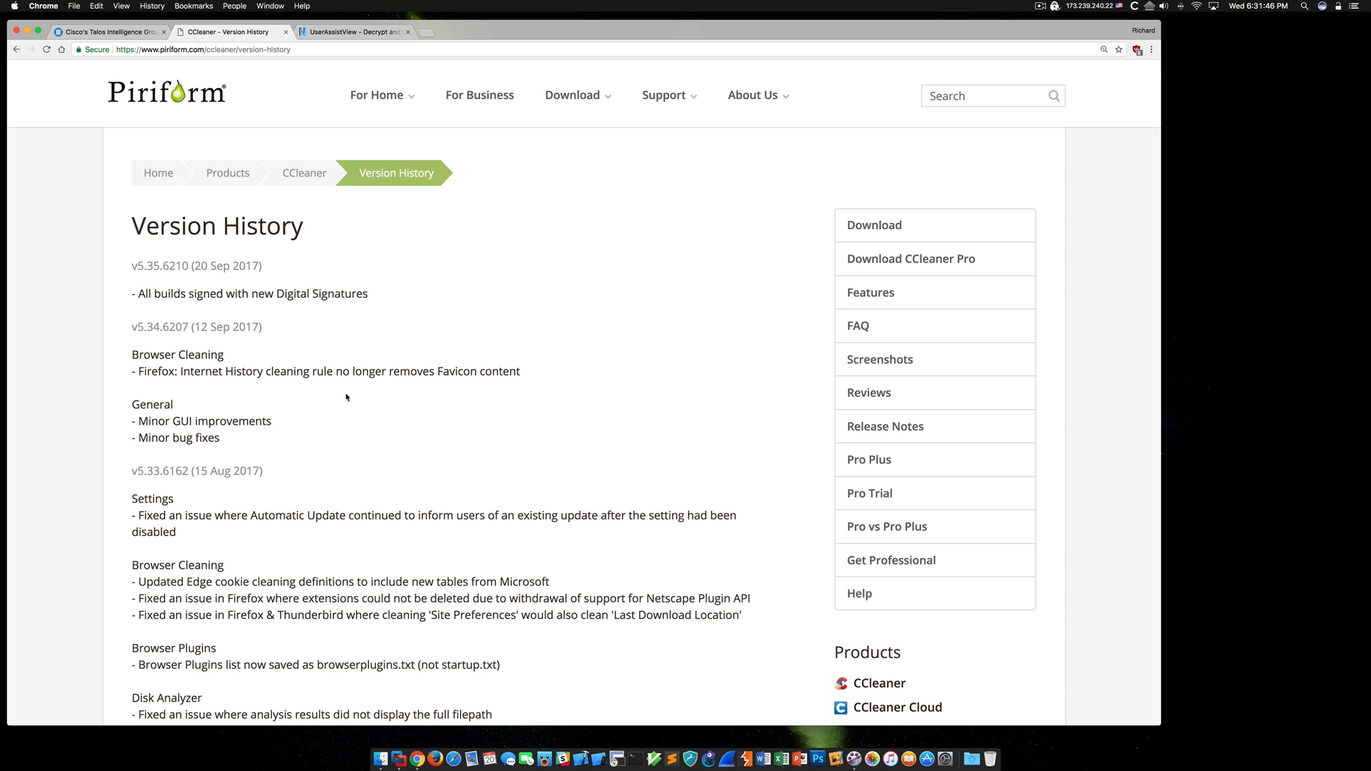
pyautogui.moveTo(292, 474)
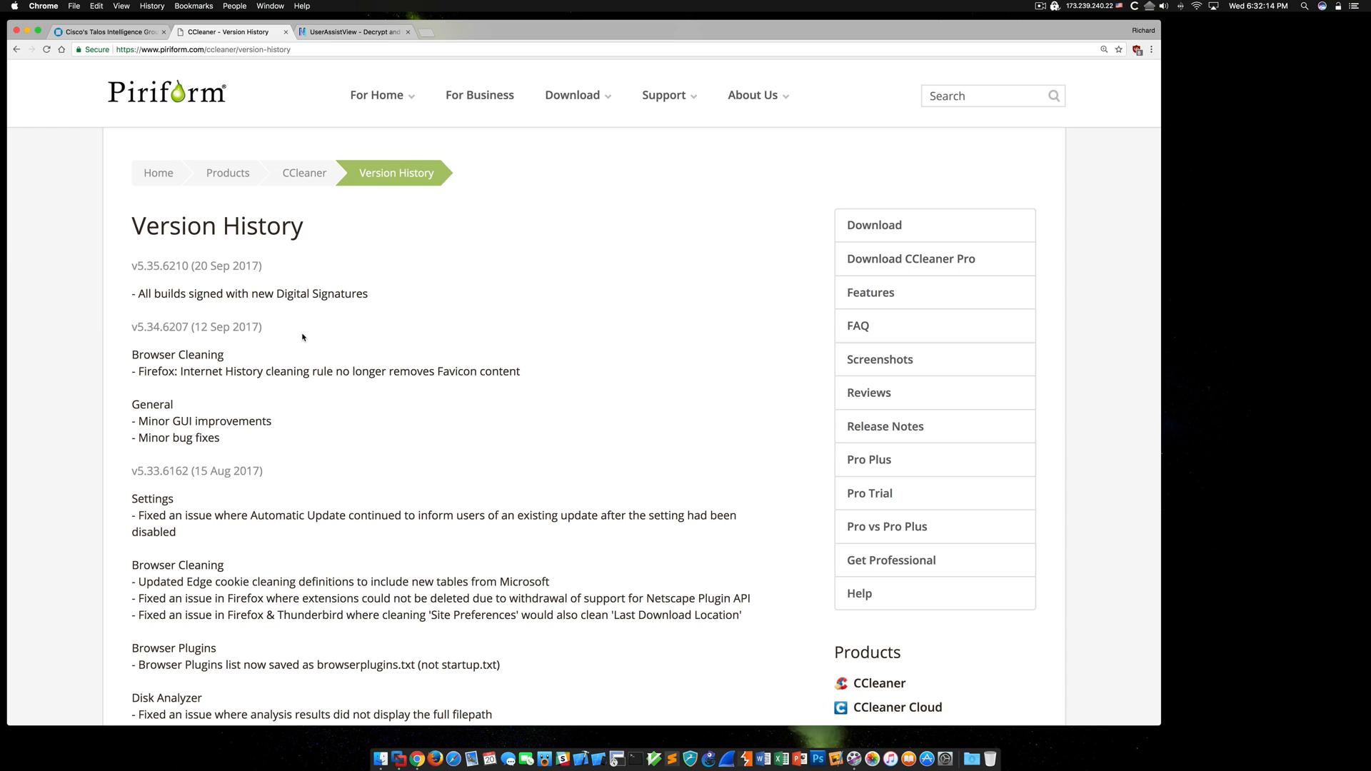
# - Scroll through the CCleaner releases, then switch to the NirSoft UserAssistView page
pyautogui.scroll(-3)
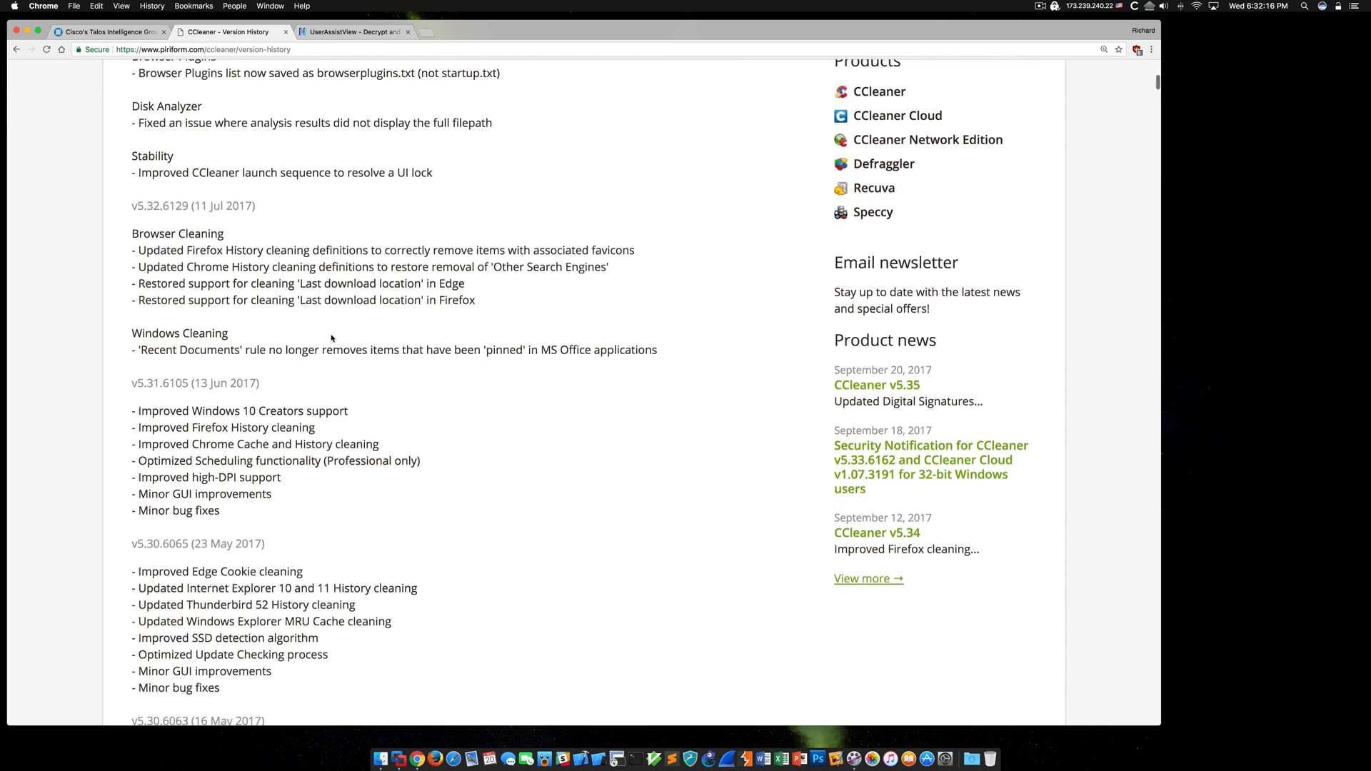
pyautogui.scroll(-3)
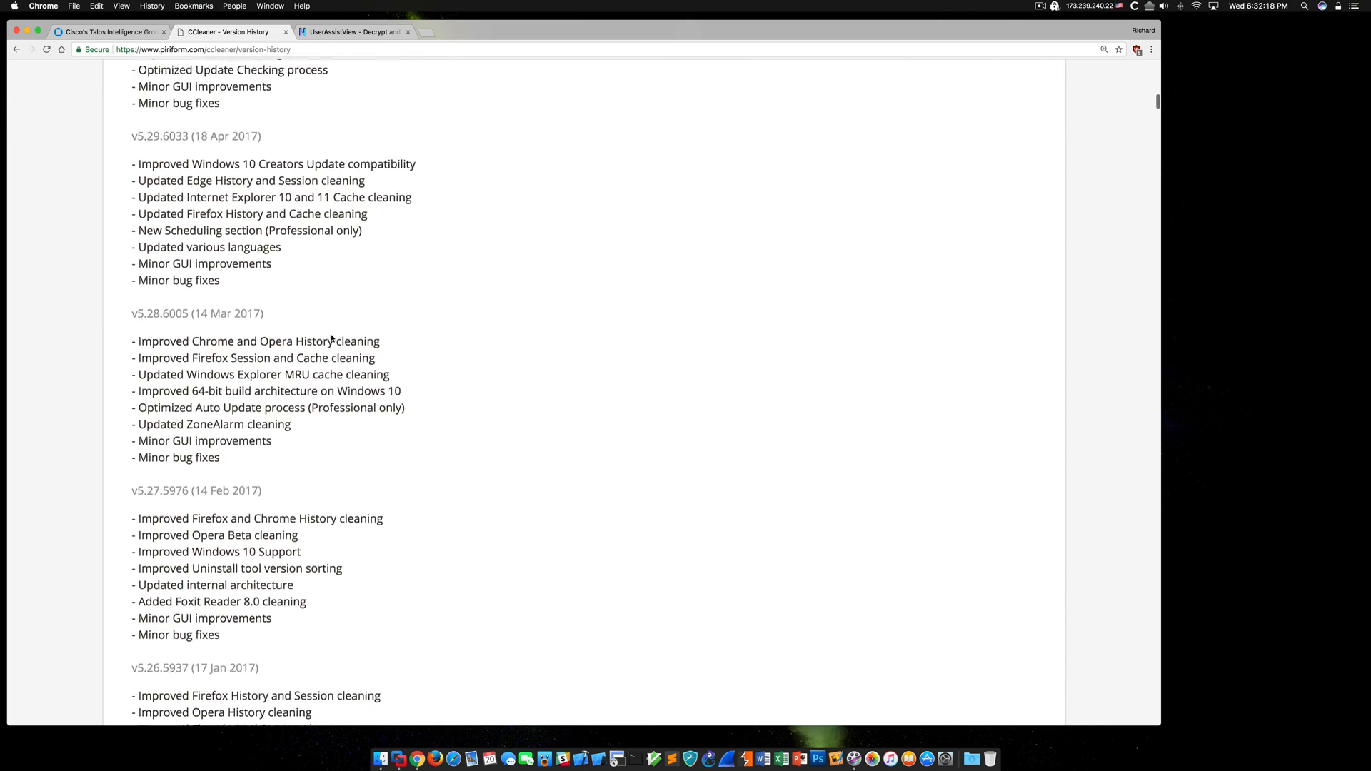
pyautogui.scroll(-3)
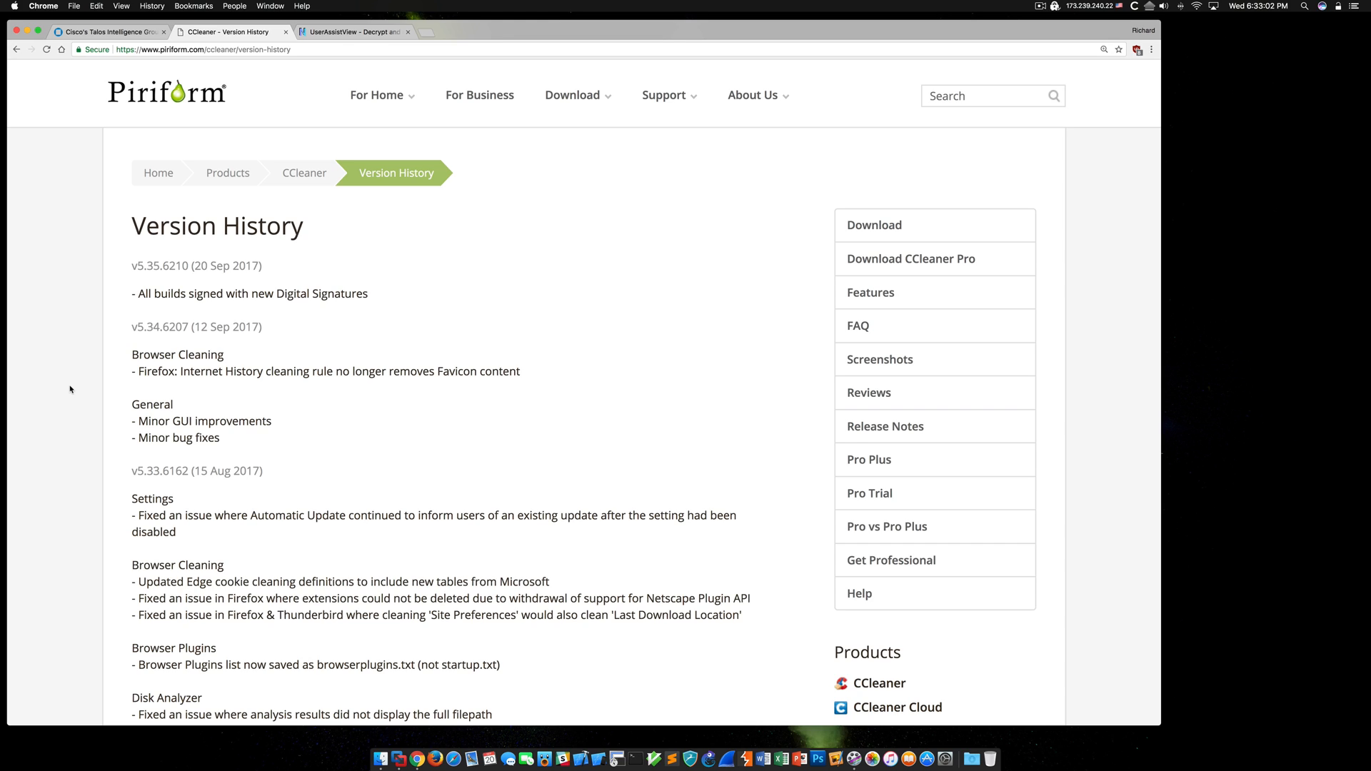
pyautogui.moveTo(67, 358)
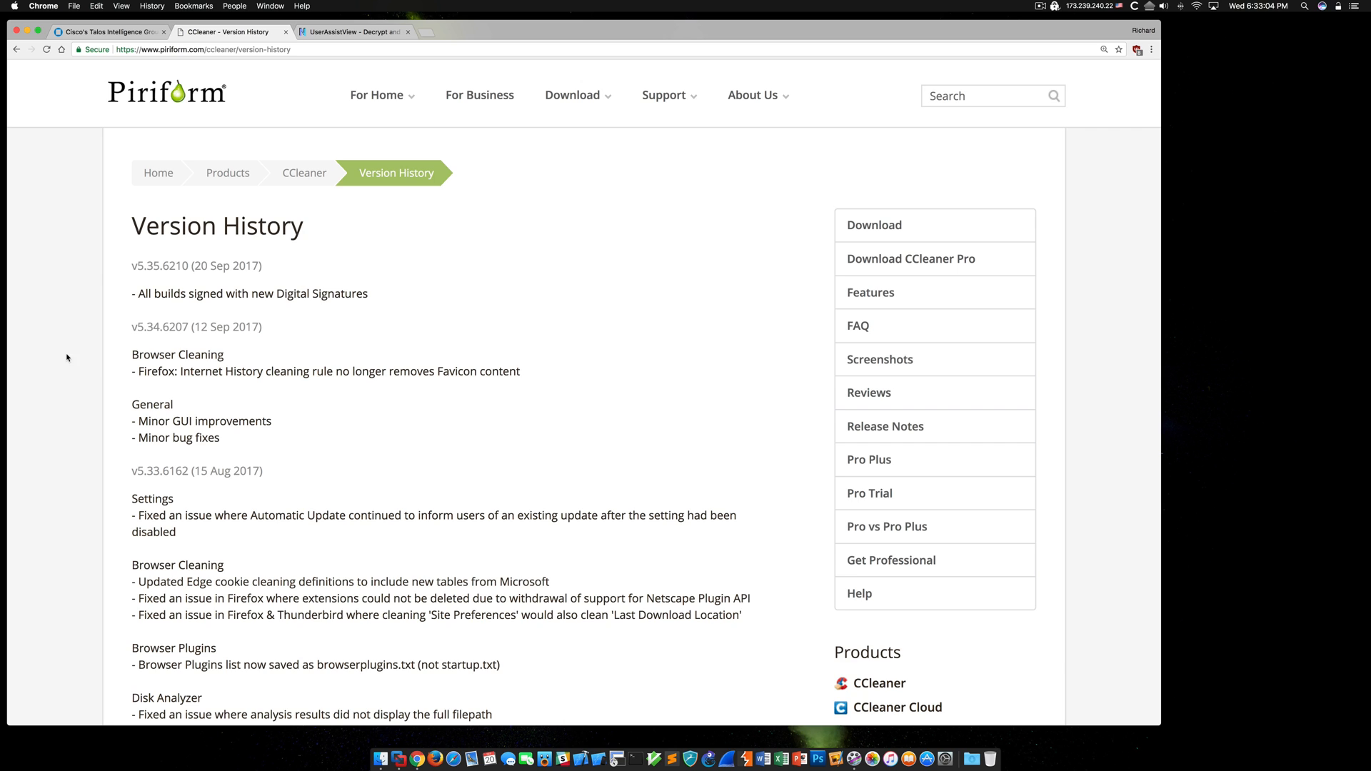
pyautogui.click(354, 32)
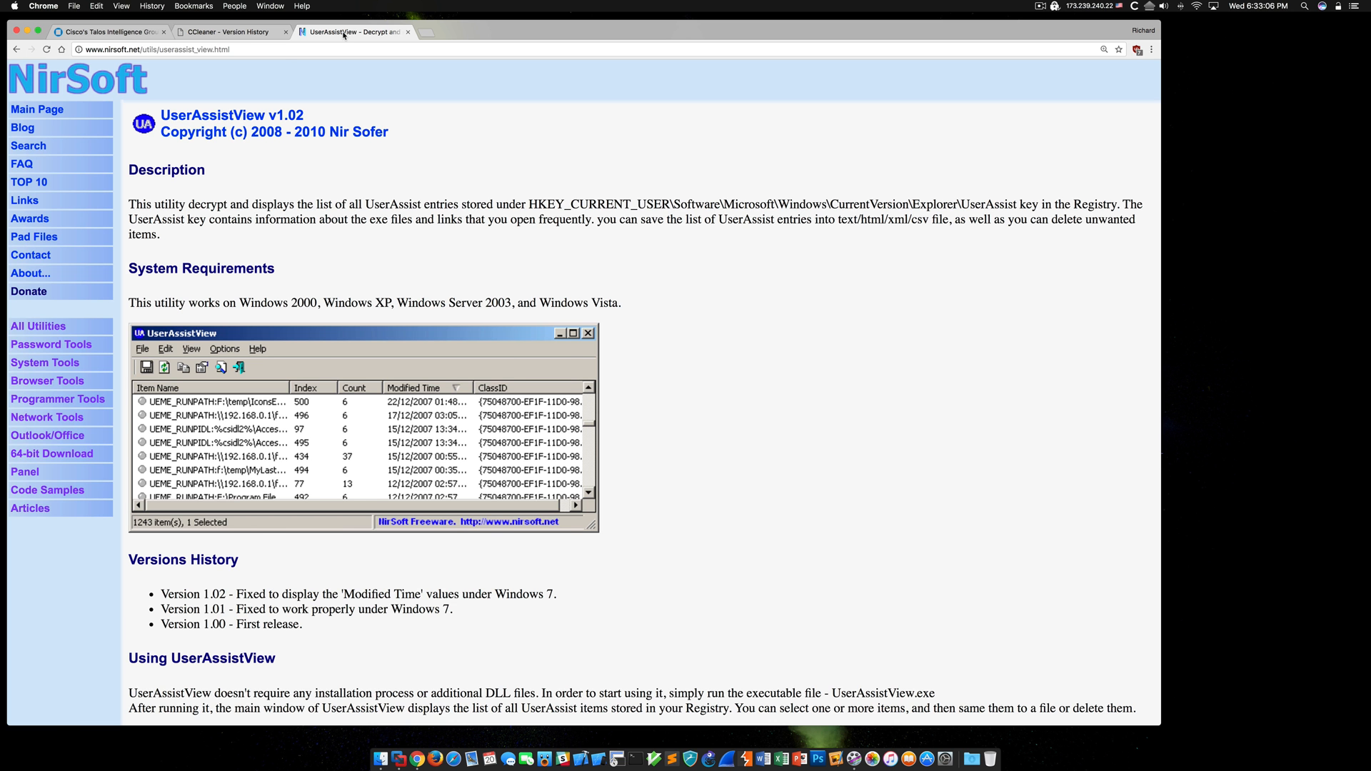
pyautogui.moveTo(357, 173)
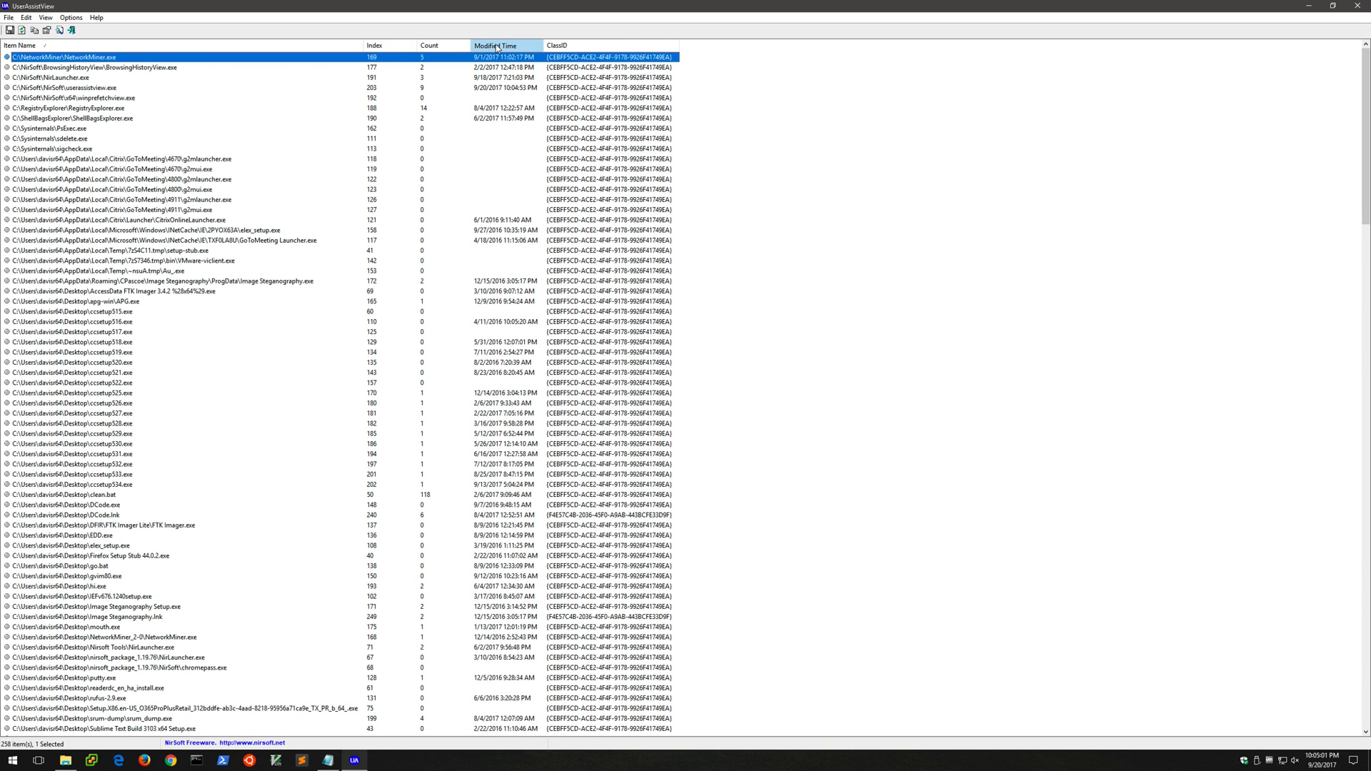
pyautogui.click(497, 44)
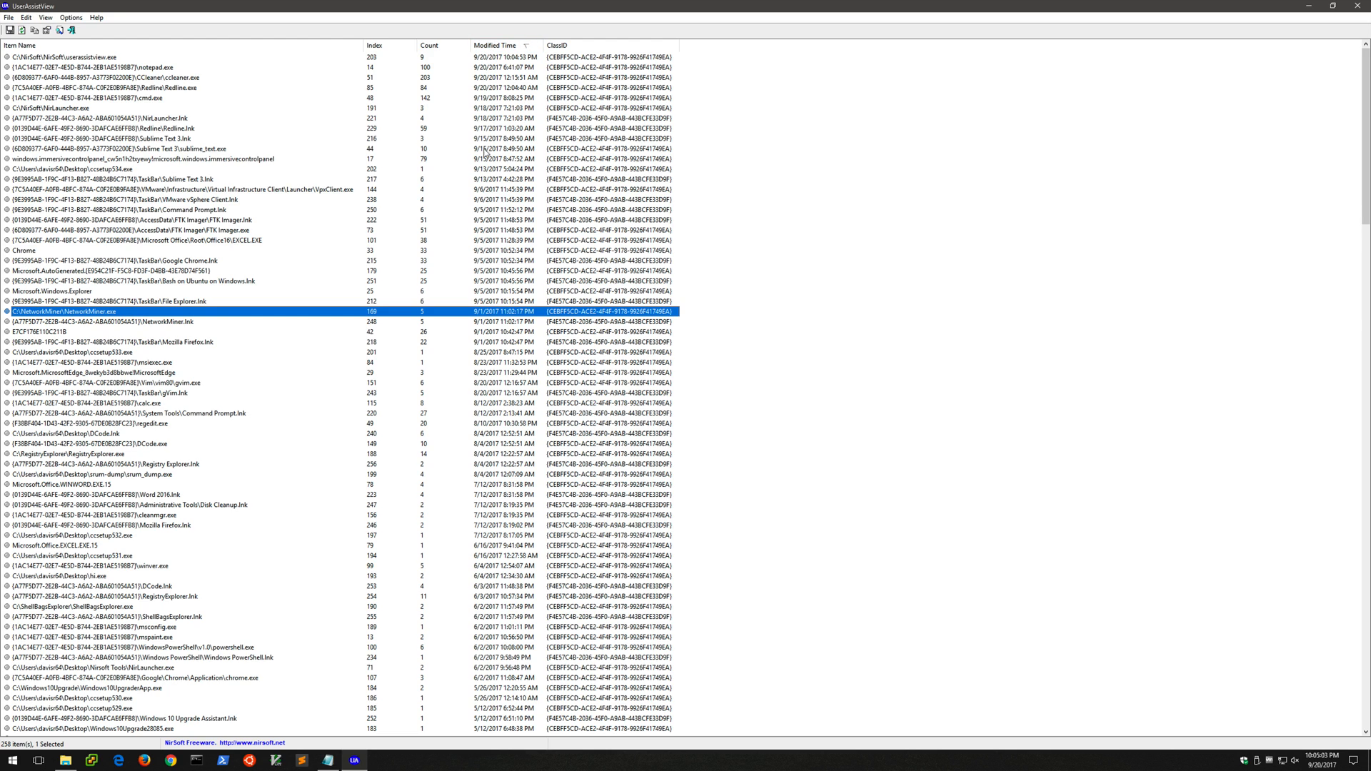
pyautogui.moveTo(447, 263)
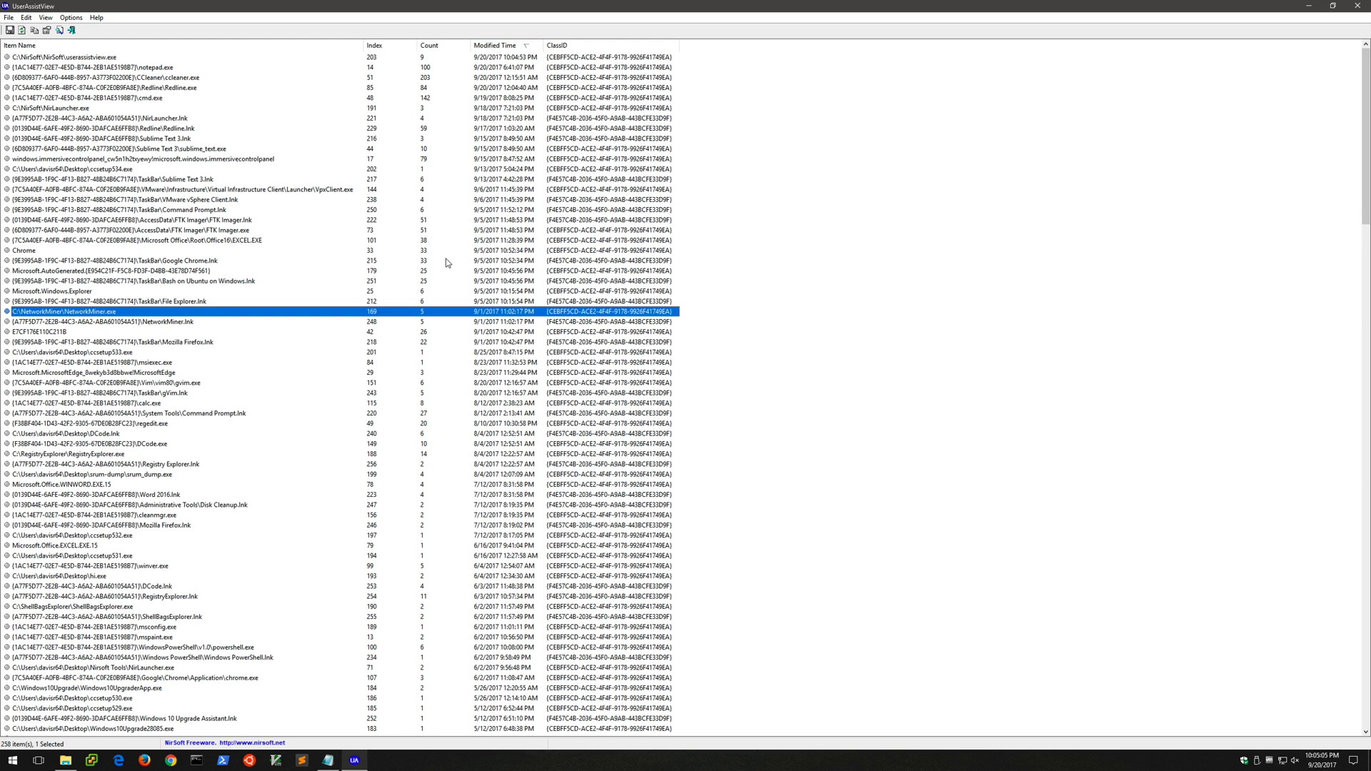
pyautogui.click(22, 44)
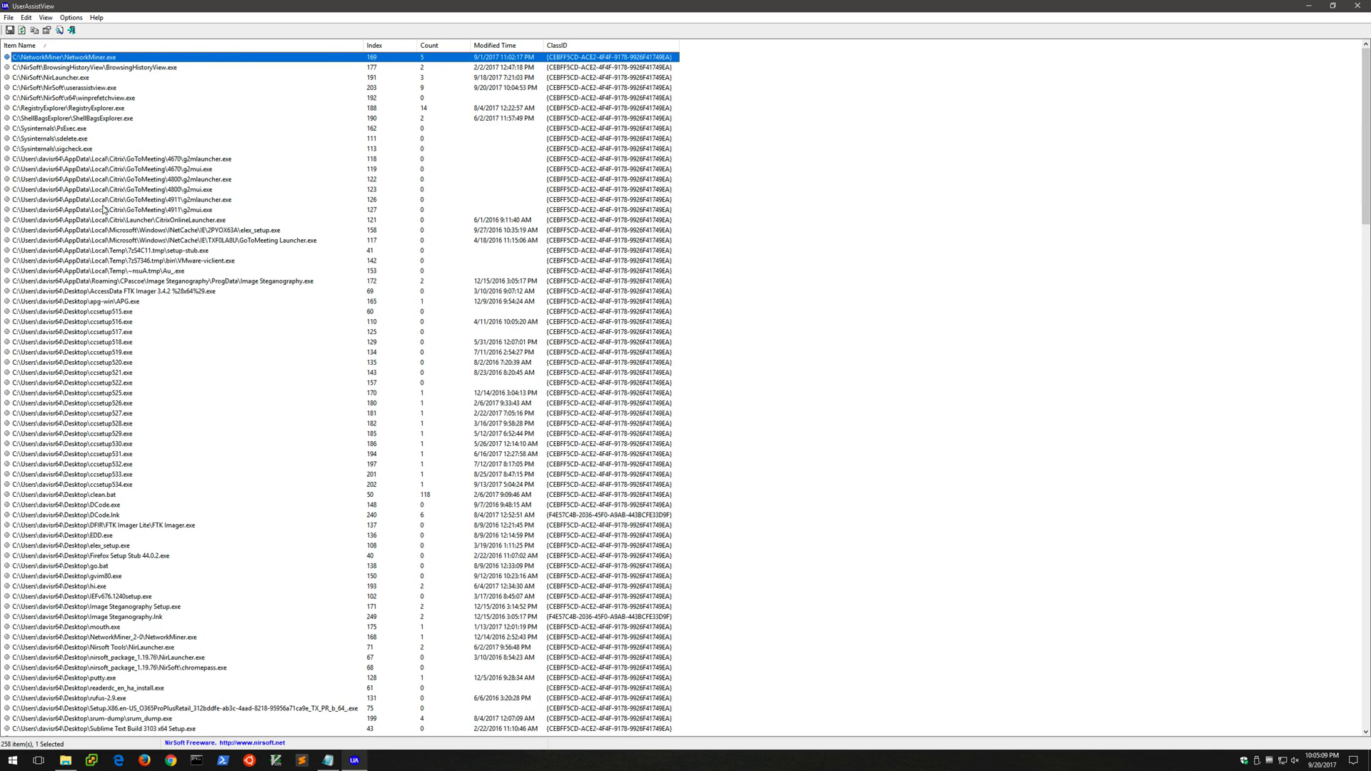
pyautogui.click(74, 311)
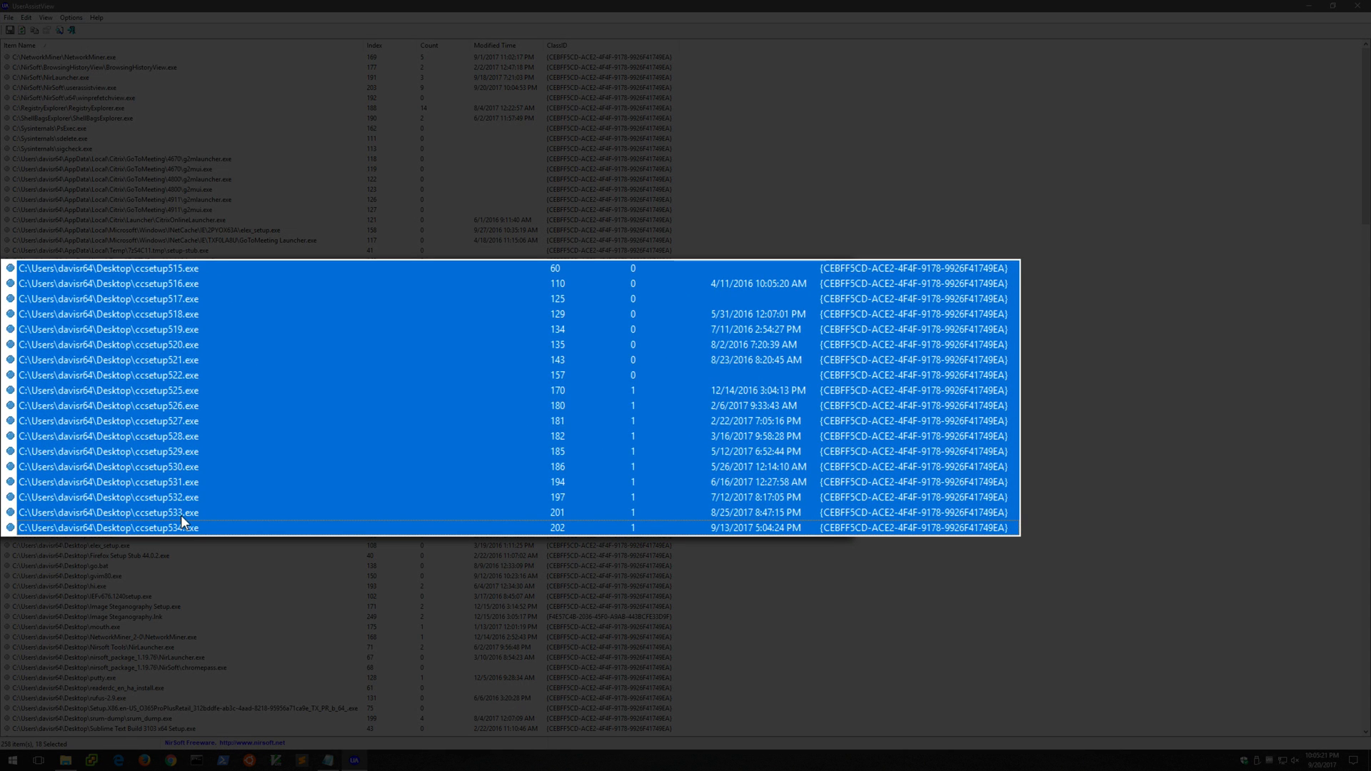
# - Select the Desktop ccsetup533.exe row showing count 1 and 8/25/2017 8:47:15 PM
pyautogui.click(104, 513)
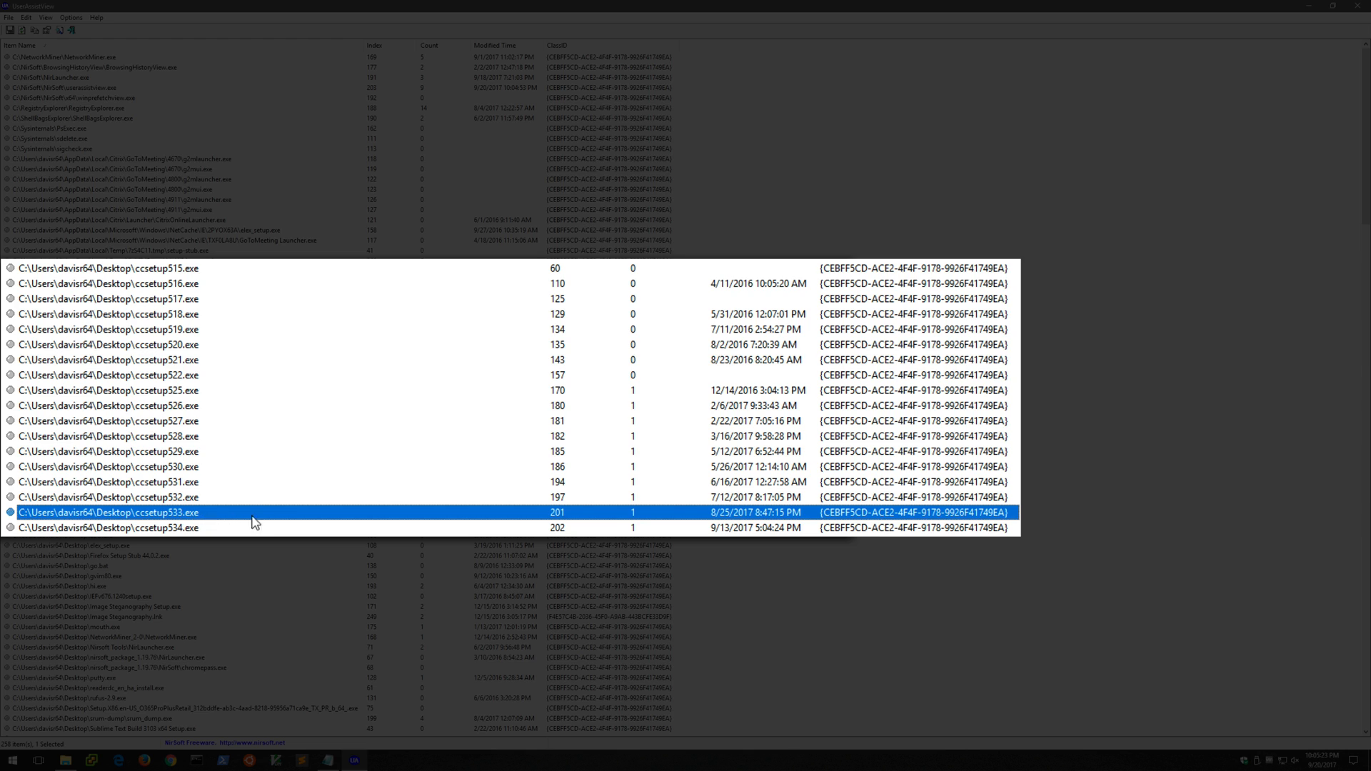
pyautogui.moveTo(640, 523)
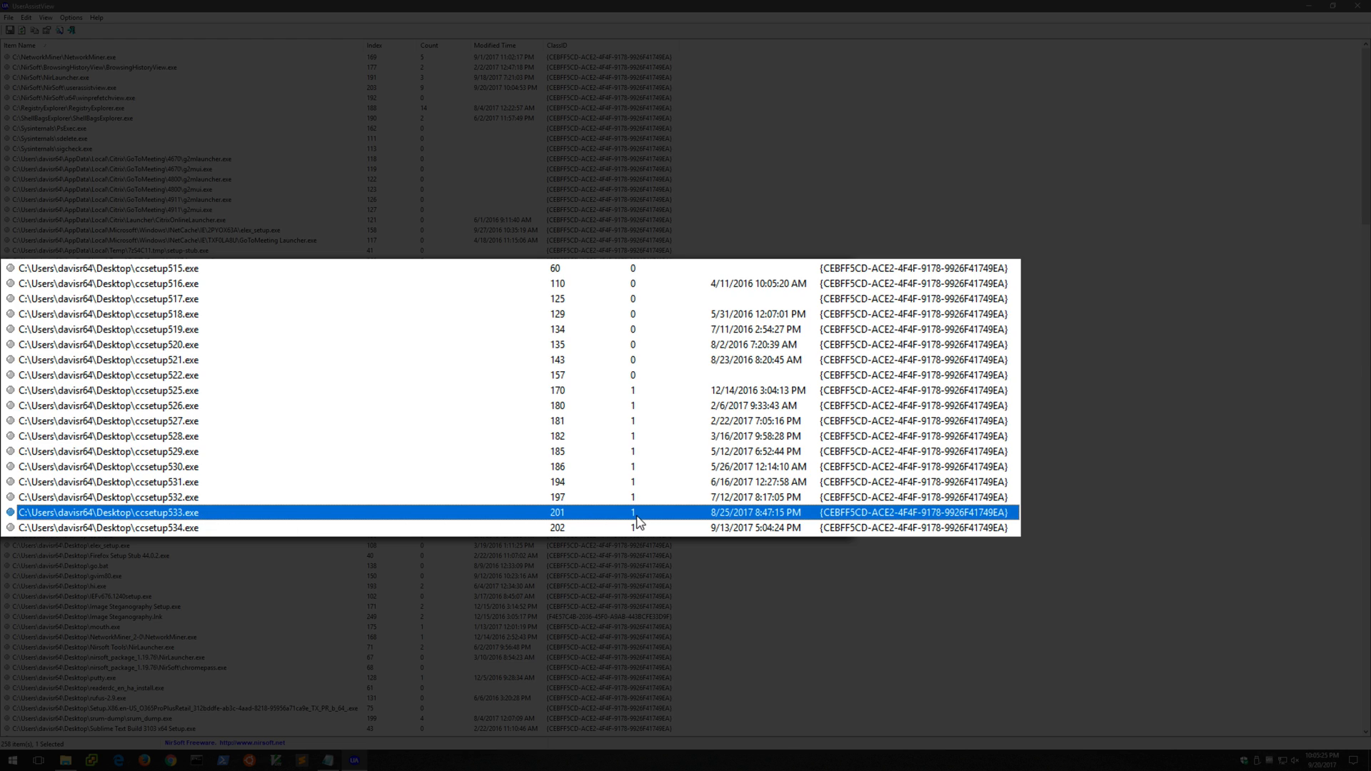
pyautogui.moveTo(715, 523)
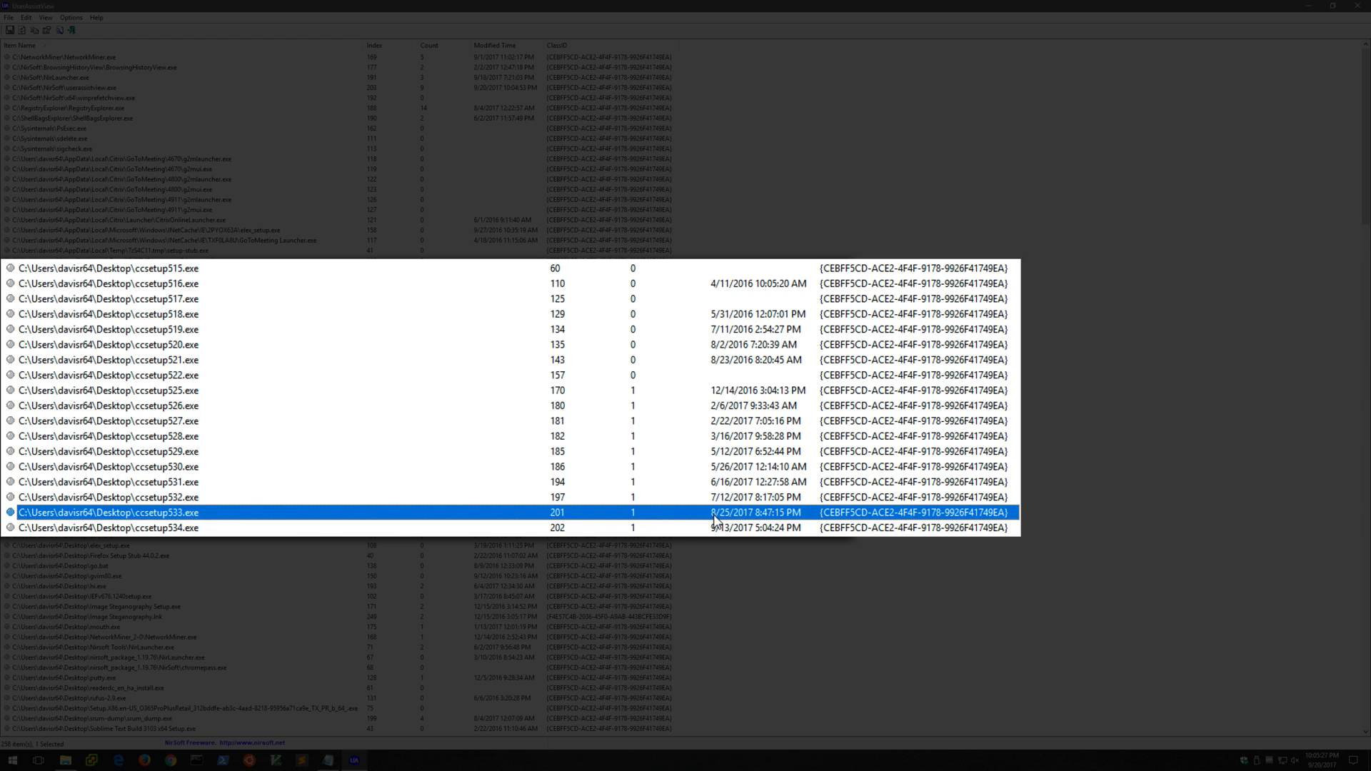
pyautogui.moveTo(738, 521)
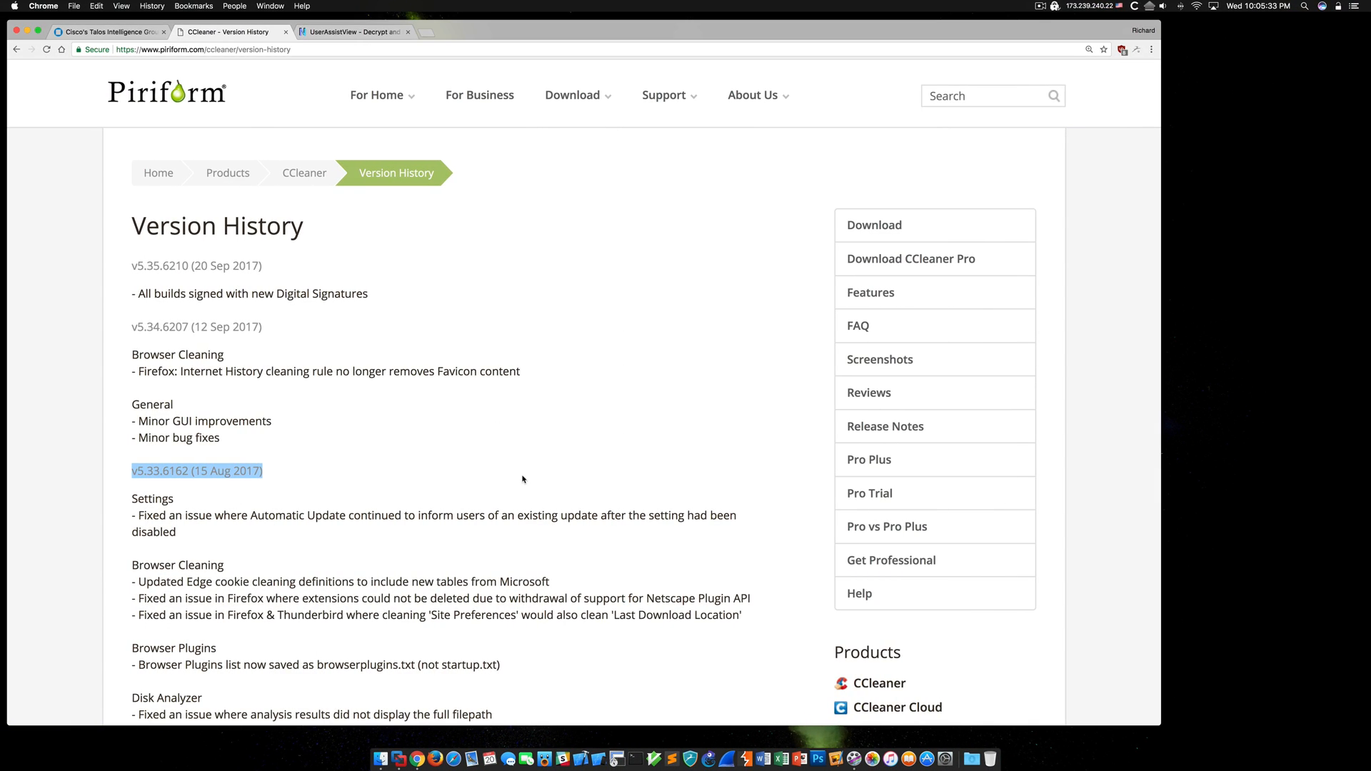
pyautogui.moveTo(498, 478)
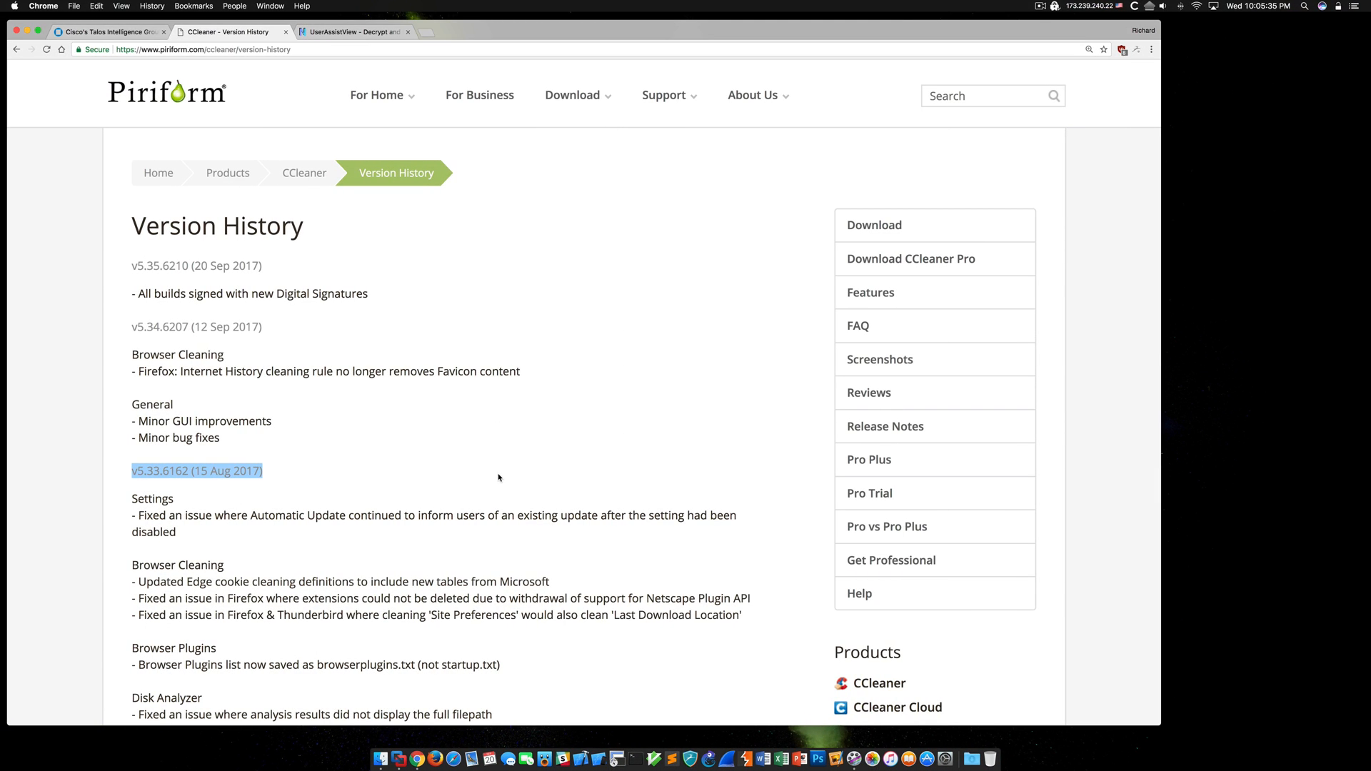